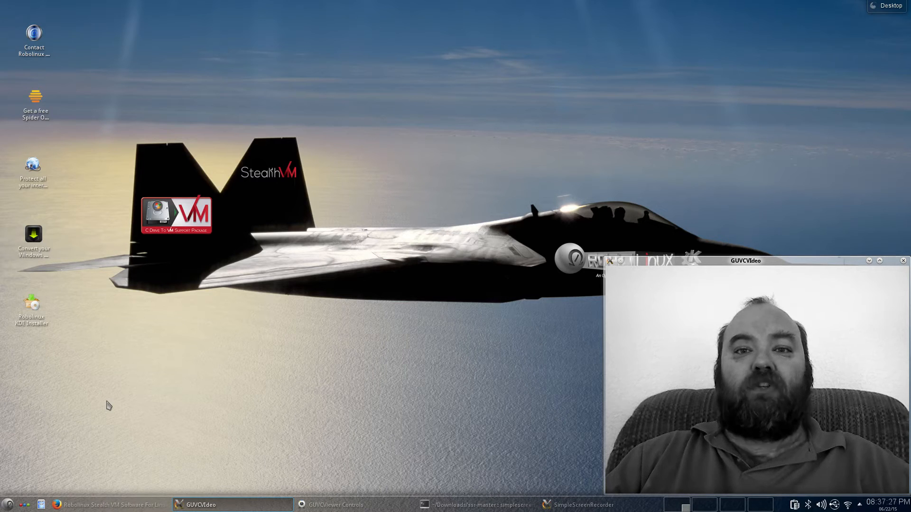
pyautogui.moveTo(47, 366)
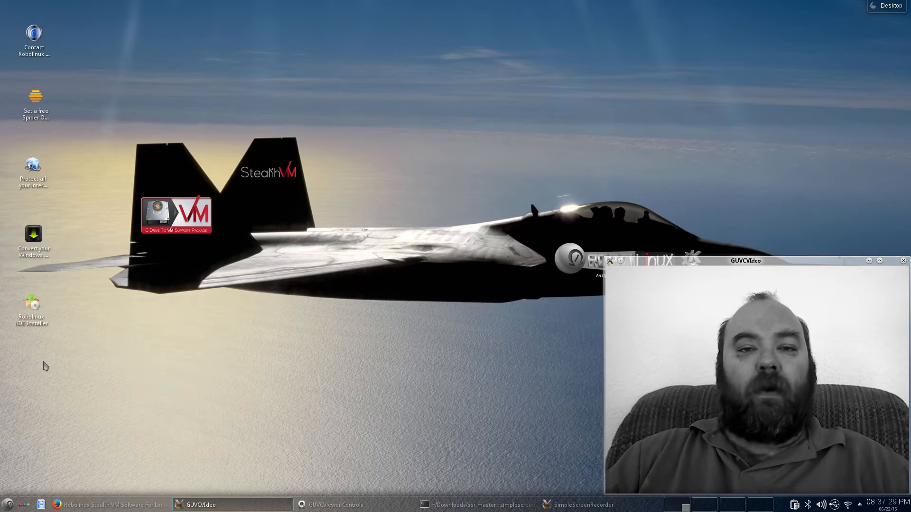
# Bring up the Robolinux KDE download page in Firefox and scroll to its membership fee options.
pyautogui.click(31, 308)
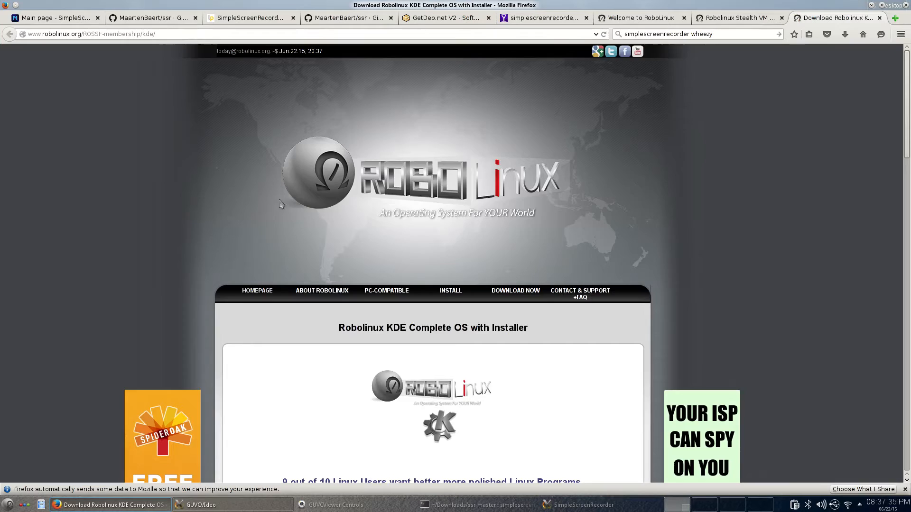
pyautogui.scroll(-3)
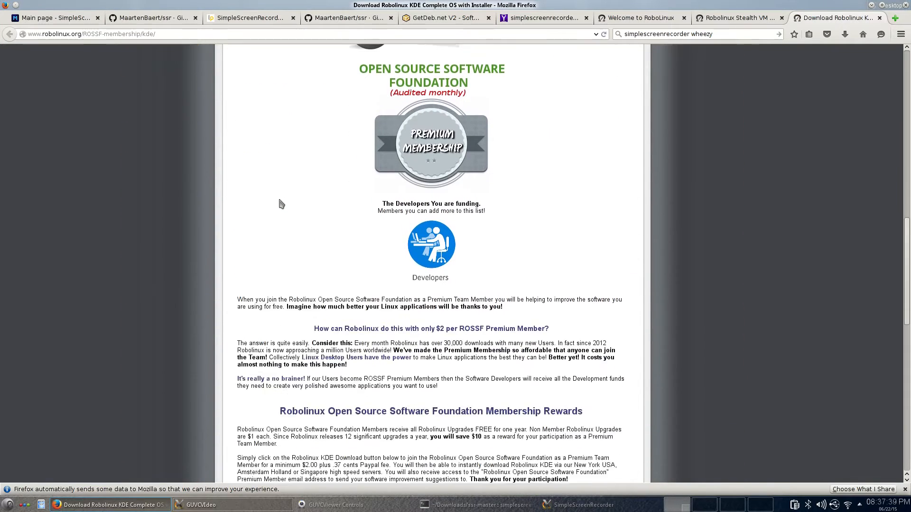
pyautogui.scroll(-3)
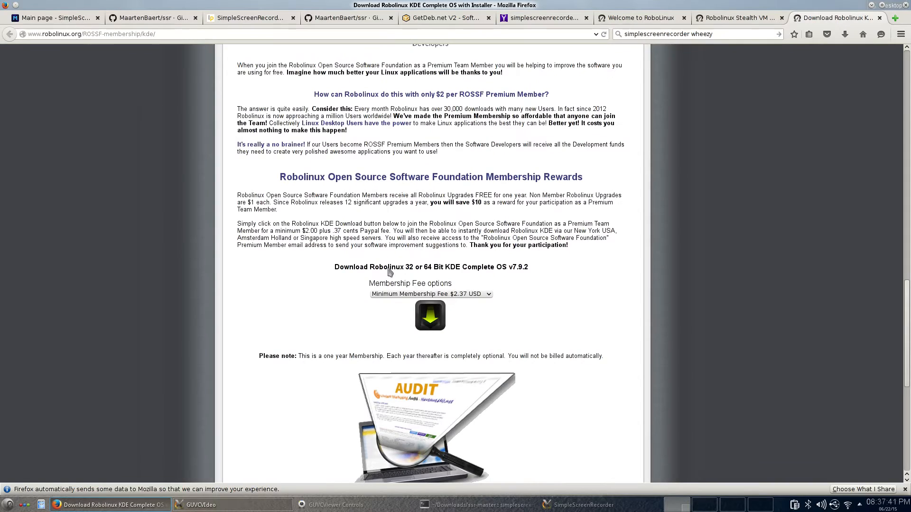
pyautogui.moveTo(486, 293)
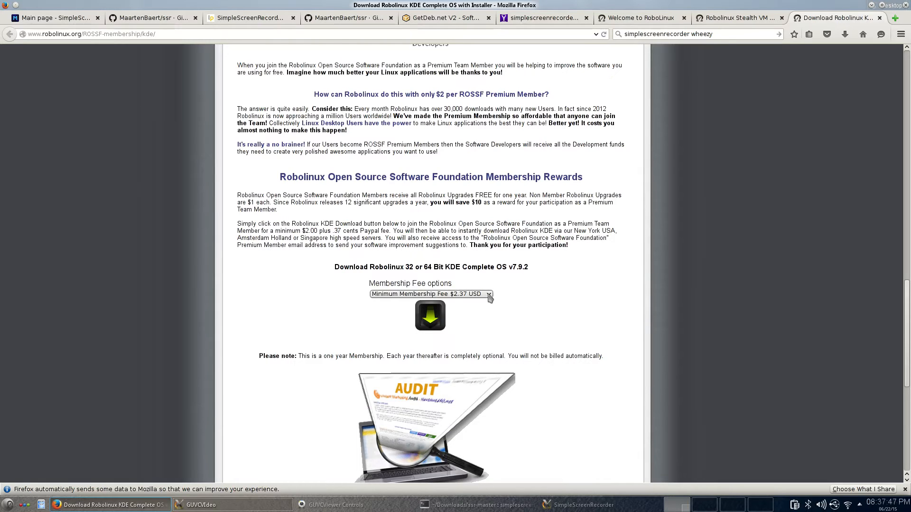
pyautogui.click(429, 294)
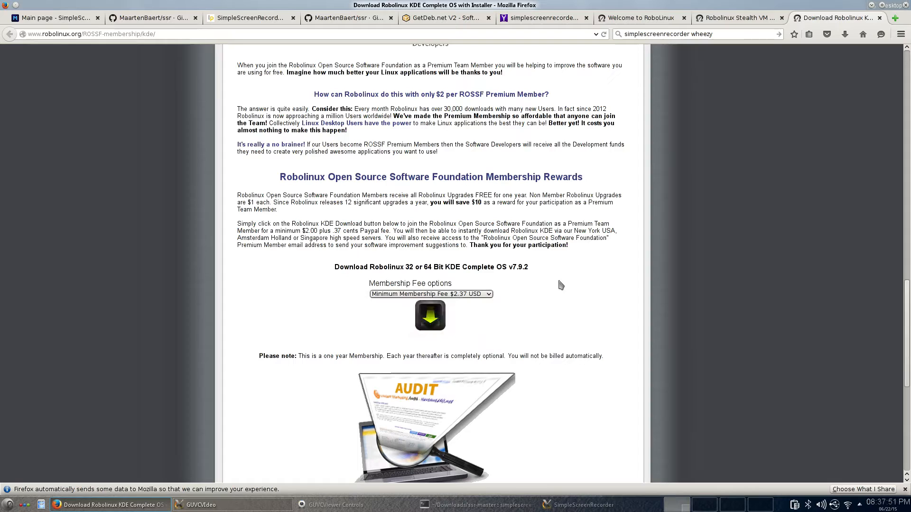
pyautogui.scroll(-3)
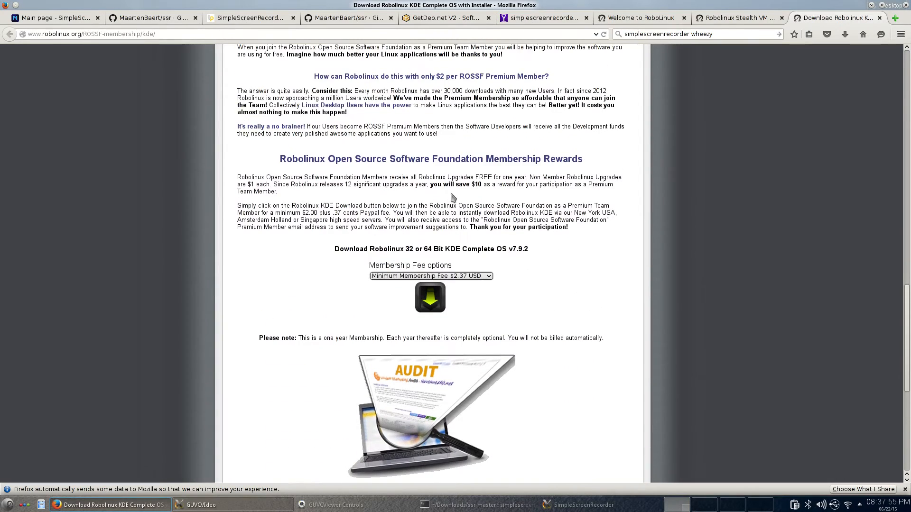
# Review the download button section, then scroll back to the top of the page.
pyautogui.click(430, 275)
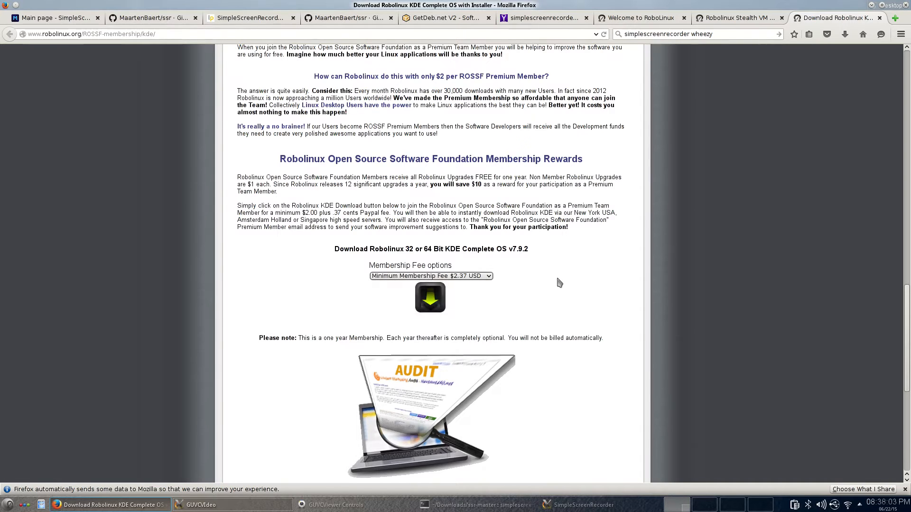
pyautogui.scroll(3)
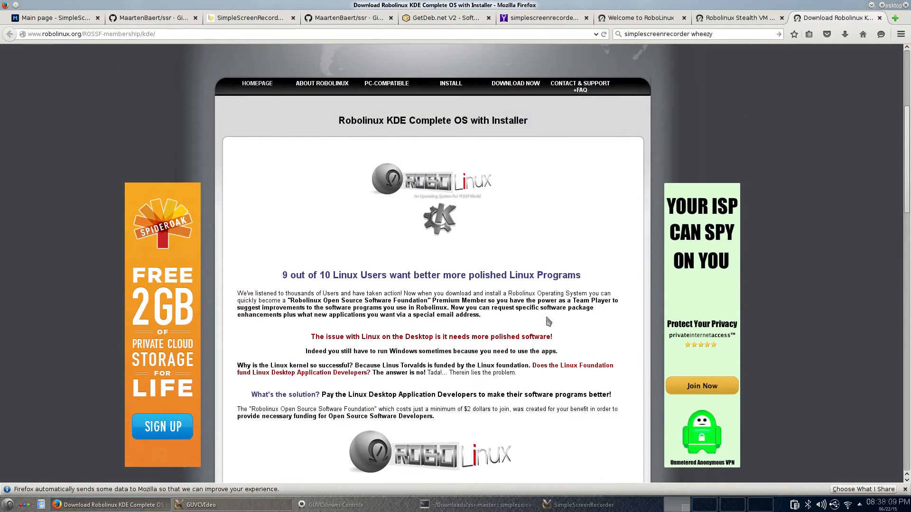
pyautogui.scroll(-3)
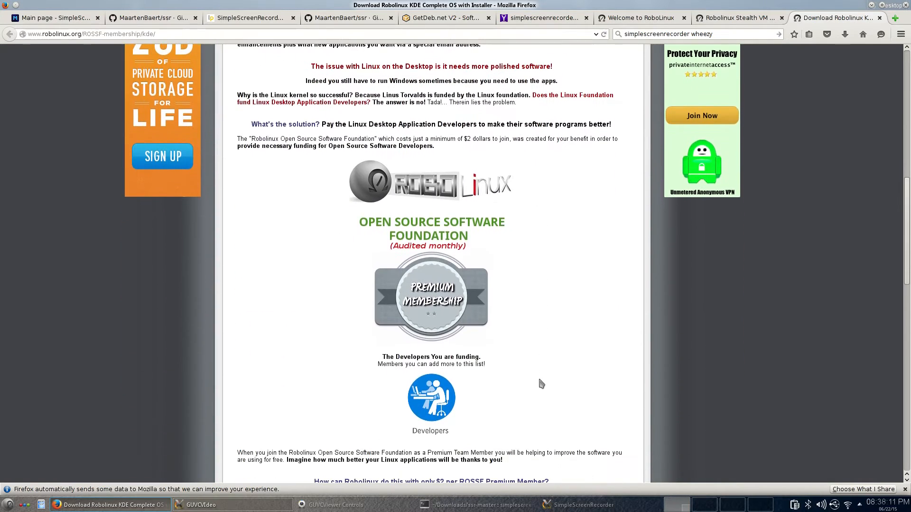
pyautogui.scroll(-3)
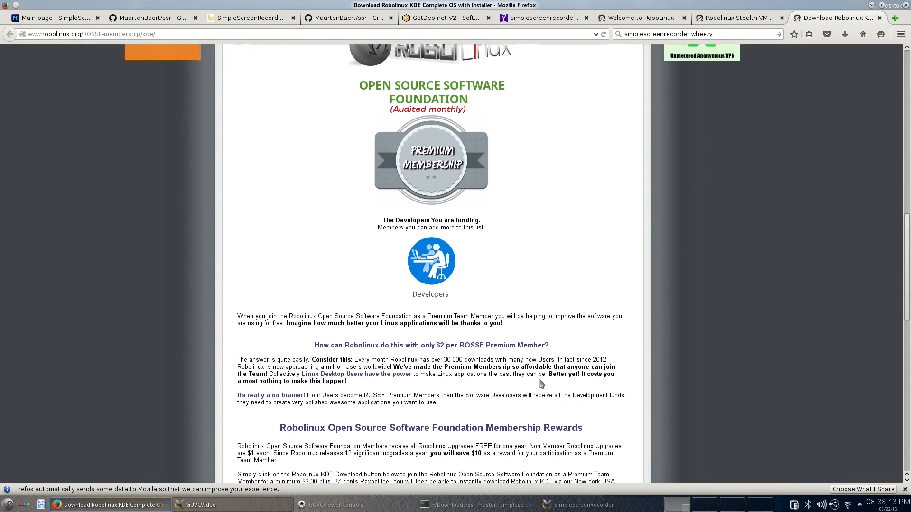
pyautogui.scroll(3)
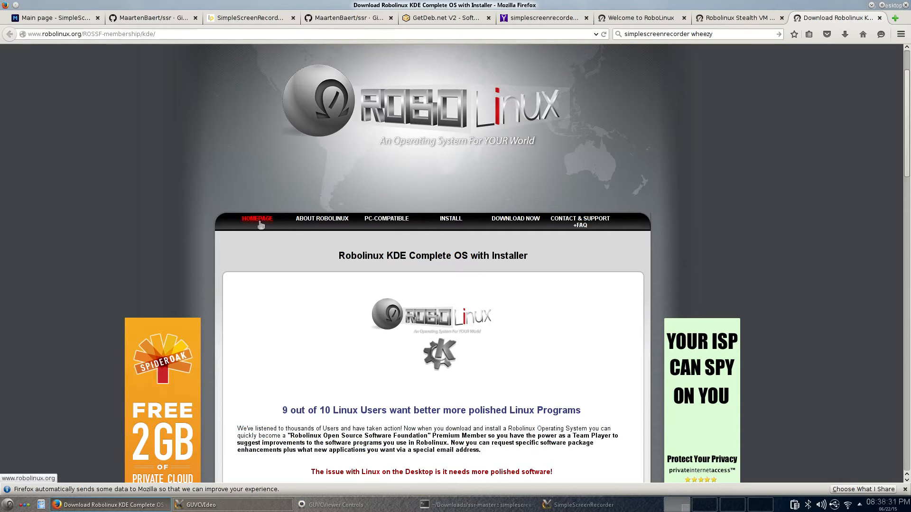
# Open the Robolinux homepage and scroll to the Linux Mint Stealth VM banner.
pyautogui.click(255, 219)
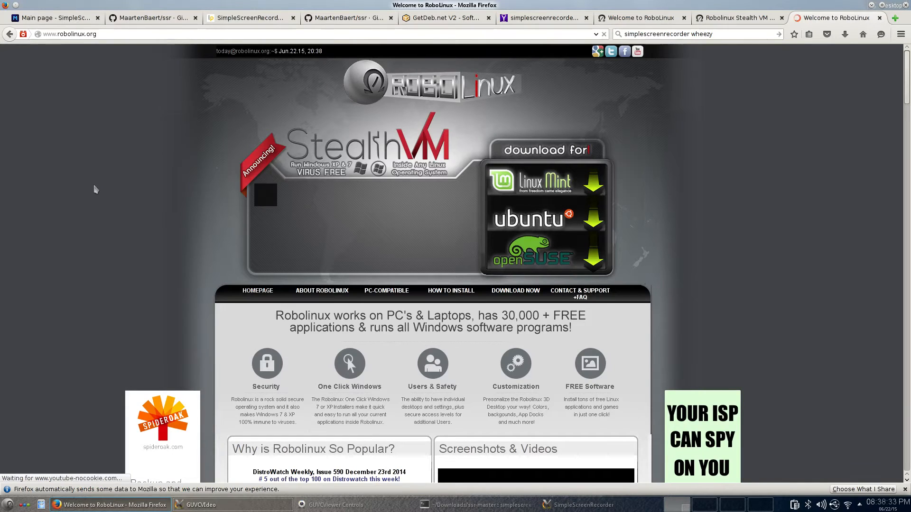
pyautogui.scroll(-3)
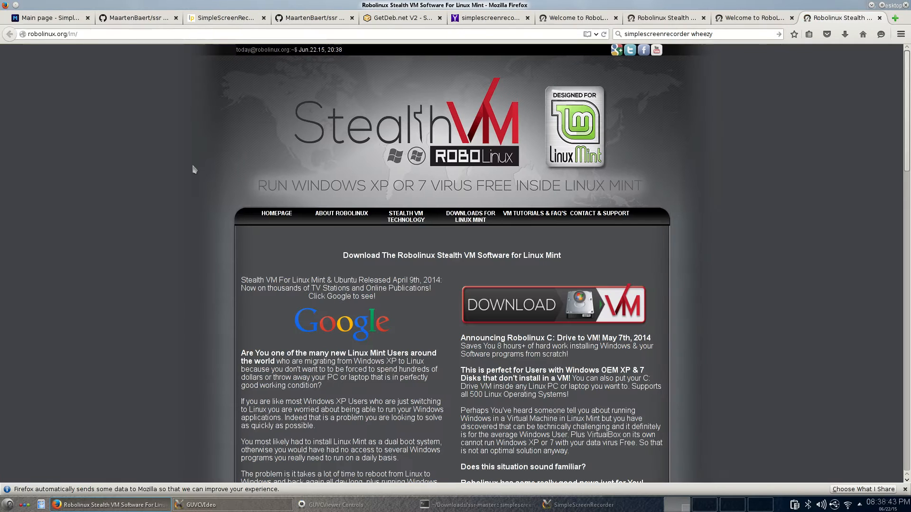
pyautogui.scroll(-3)
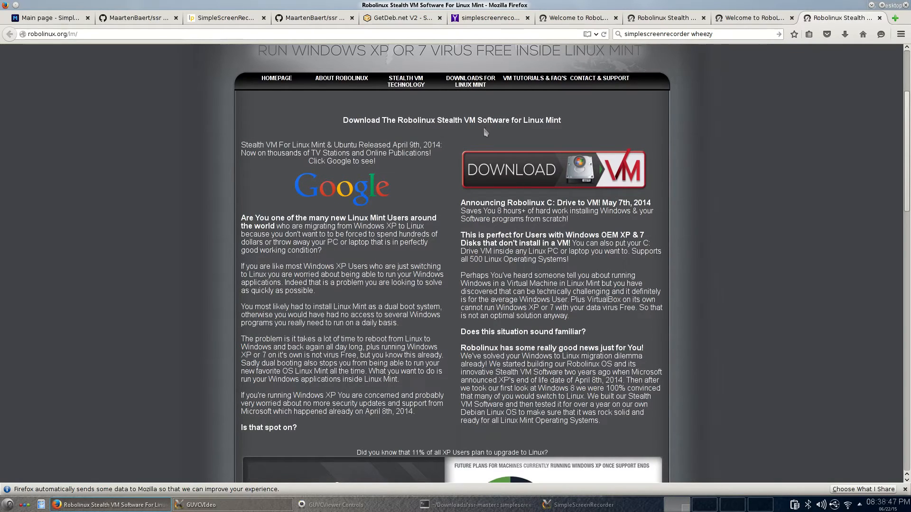
pyautogui.moveTo(562, 175)
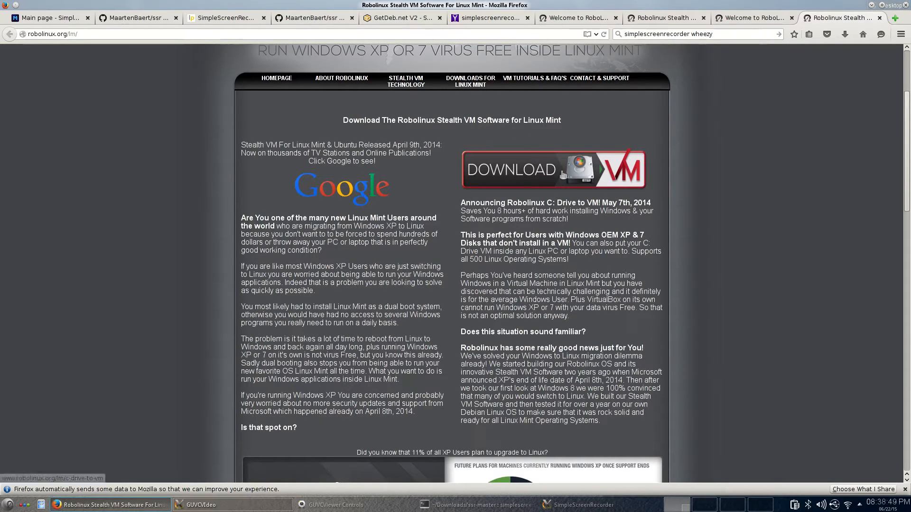
pyautogui.scroll(-3)
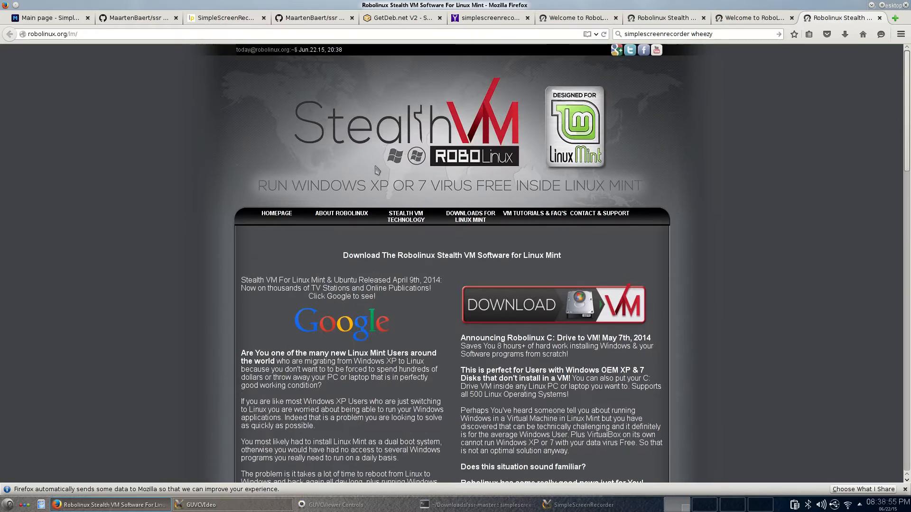
pyautogui.moveTo(351, 250)
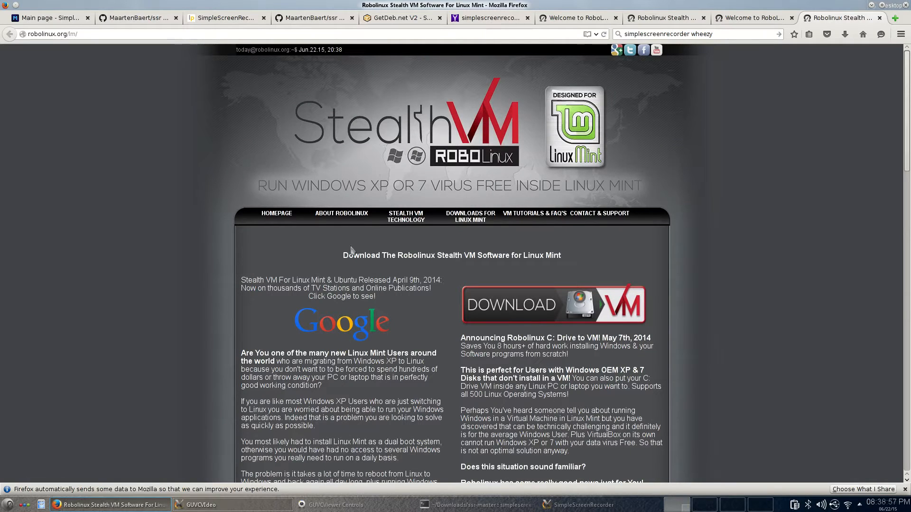
pyautogui.moveTo(351, 253)
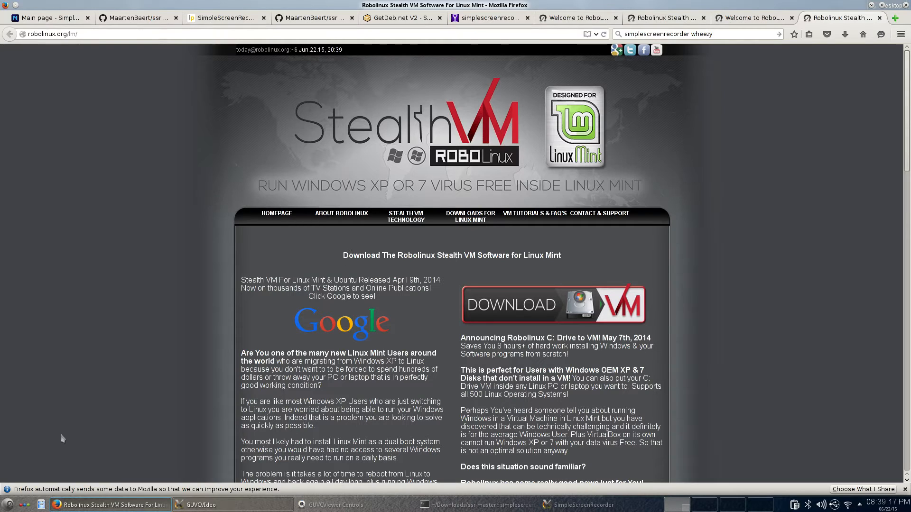
pyautogui.scroll(-3)
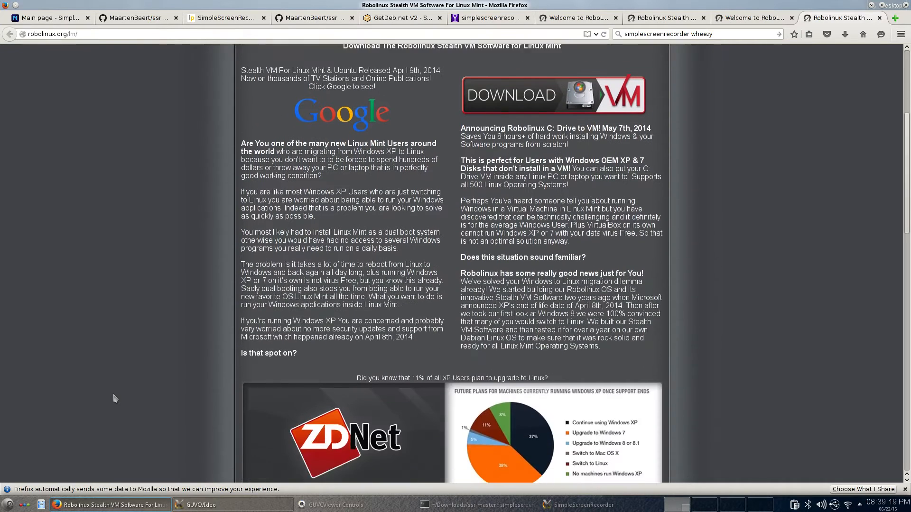
pyautogui.scroll(-3)
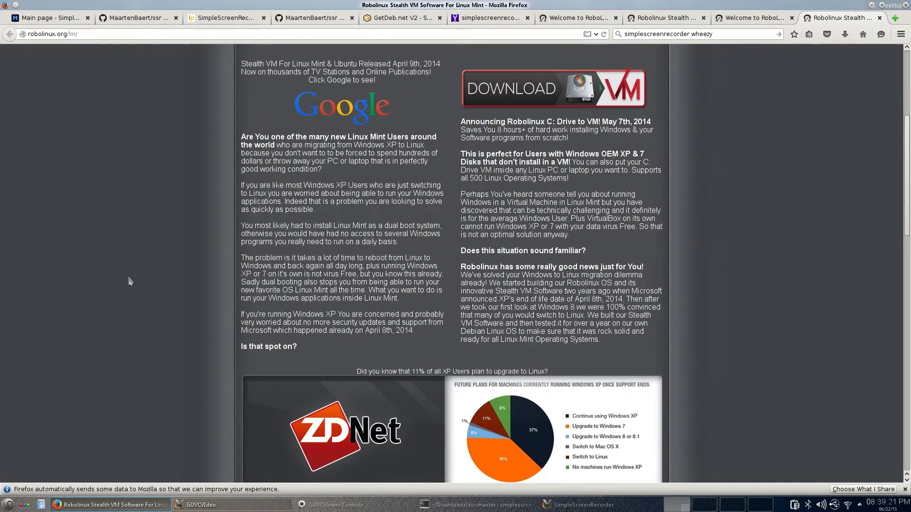
pyautogui.scroll(-3)
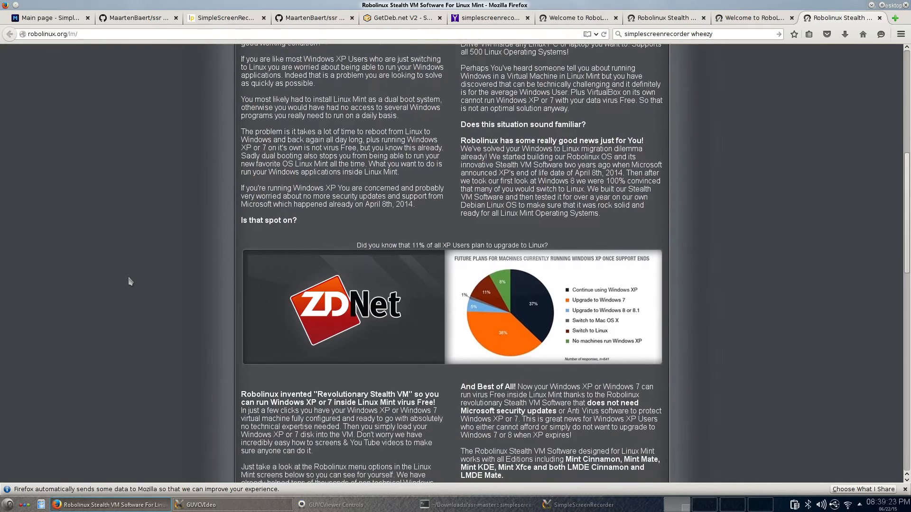
pyautogui.scroll(-3)
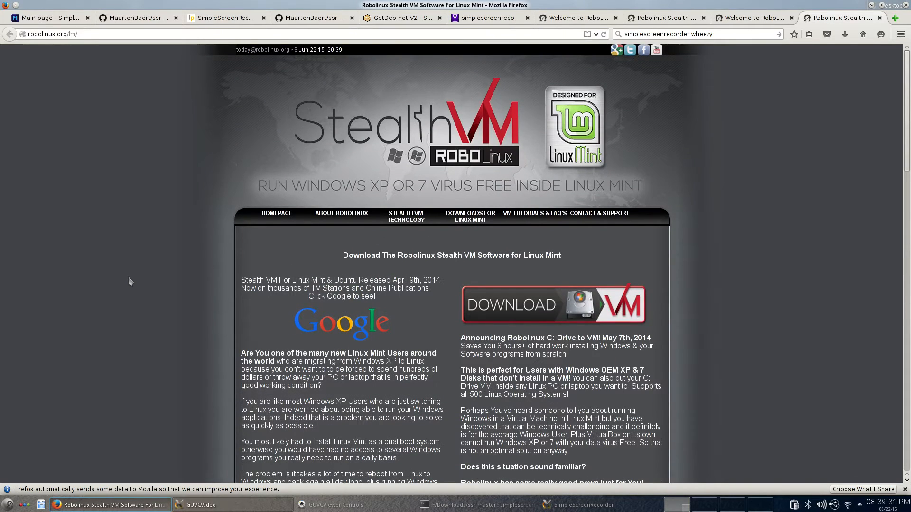
pyautogui.moveTo(675, 123)
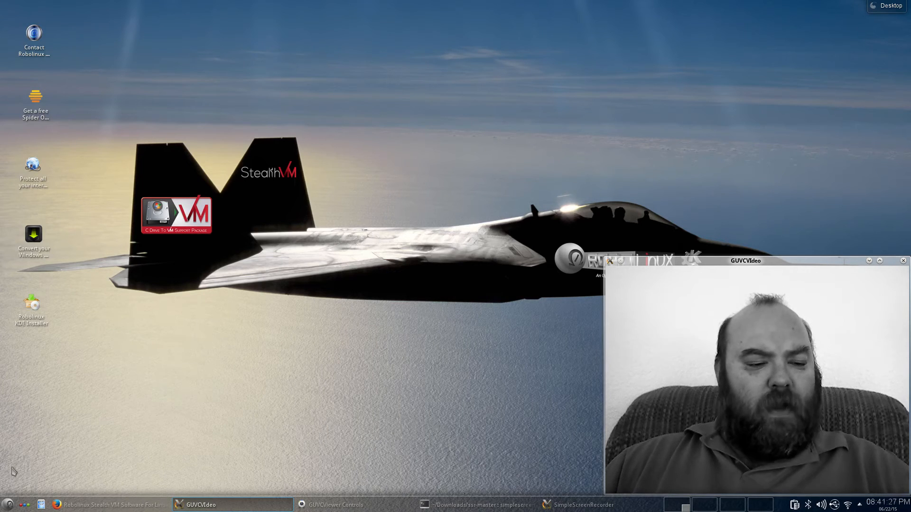
# Open the KDE launcher and browse Recently Used, Favorites, then the All Applications categories.
pyautogui.click(8, 503)
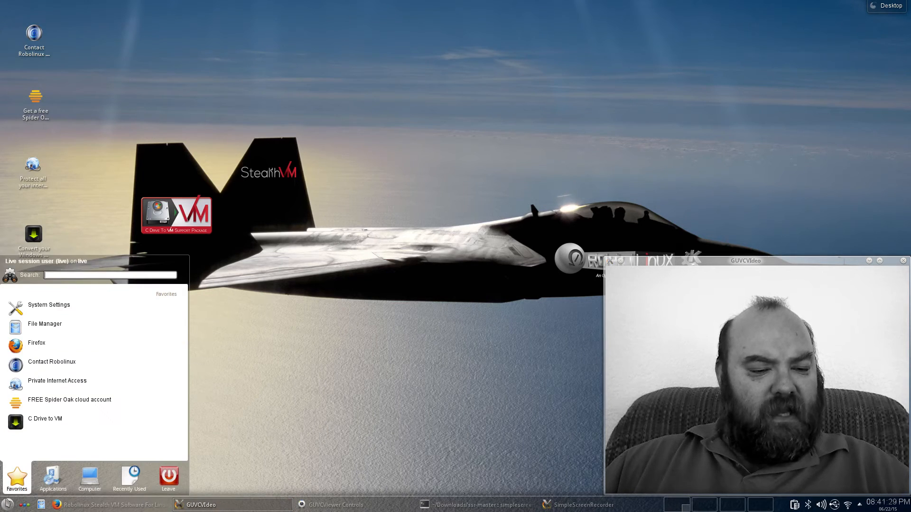
pyautogui.click(53, 478)
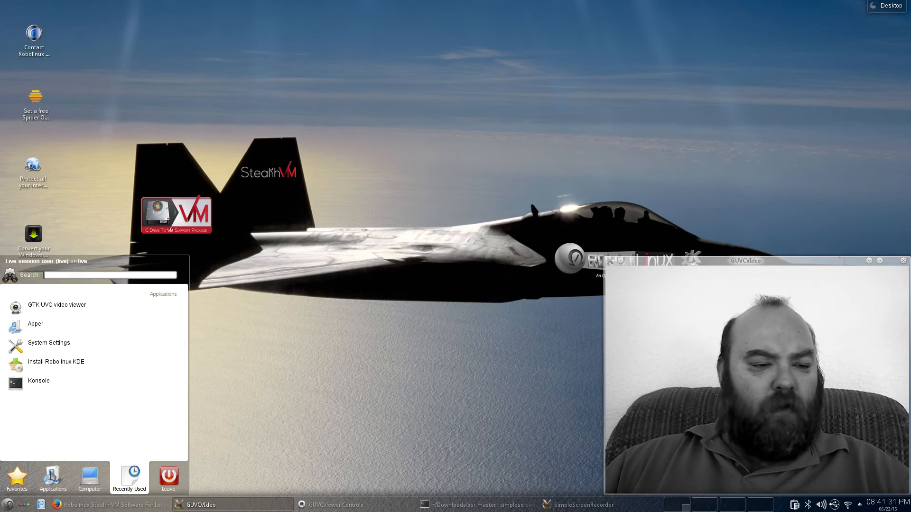
pyautogui.click(16, 478)
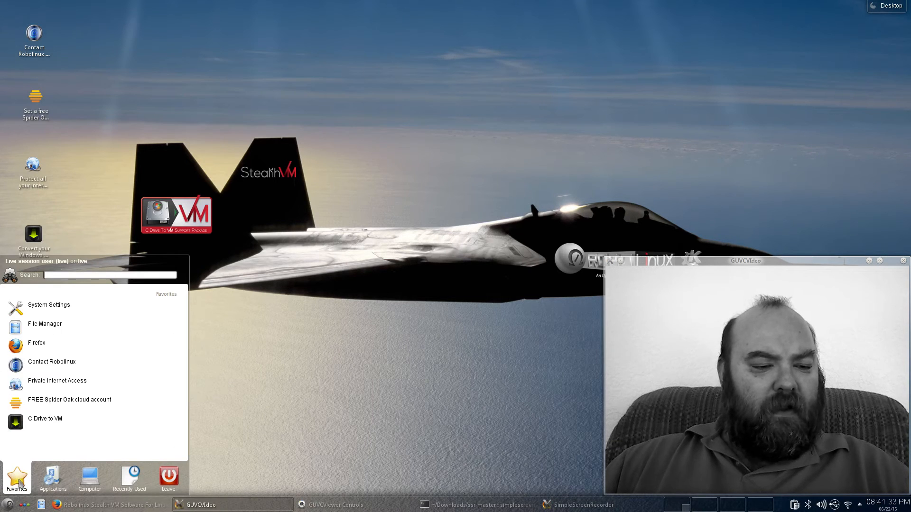
pyautogui.click(52, 479)
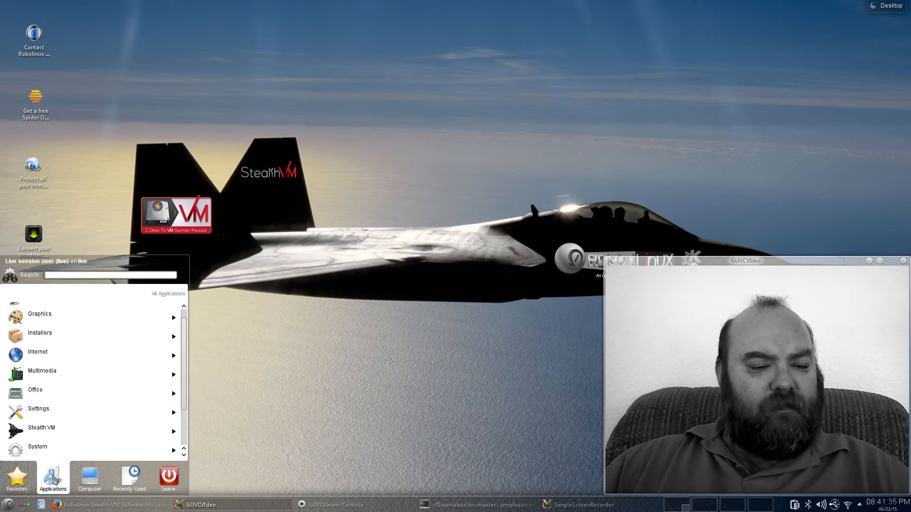